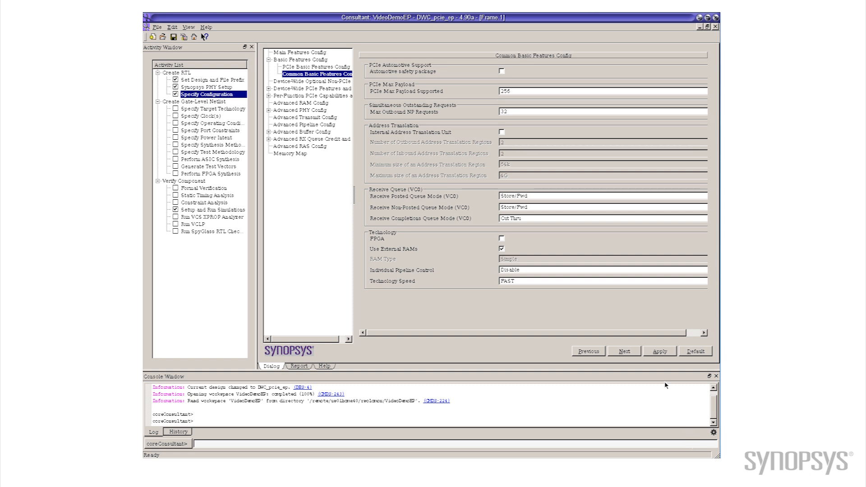
mouse_move(585, 238)
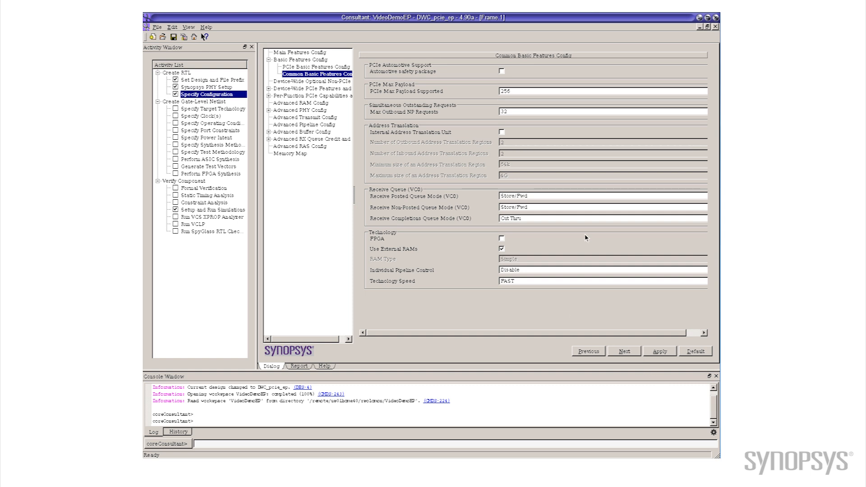
mouse_move(578, 116)
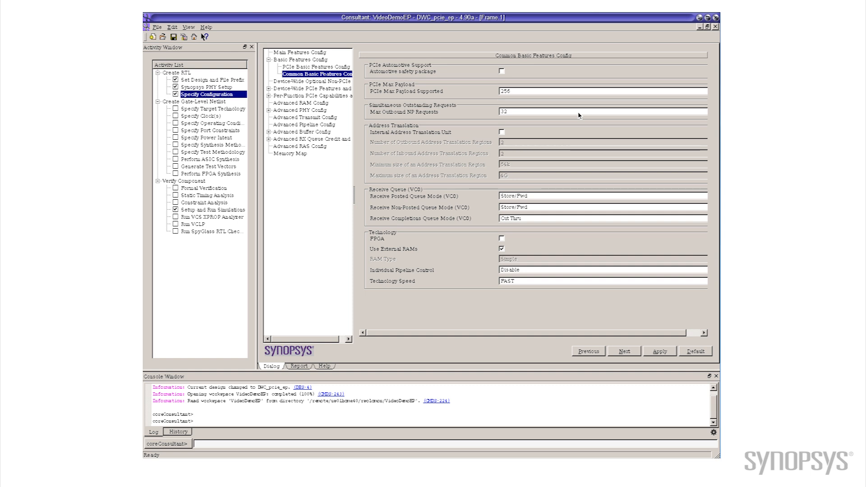
Step: Select the Max Outbound NP Requests value (32) to replace it with 2
triple_click(602, 112)
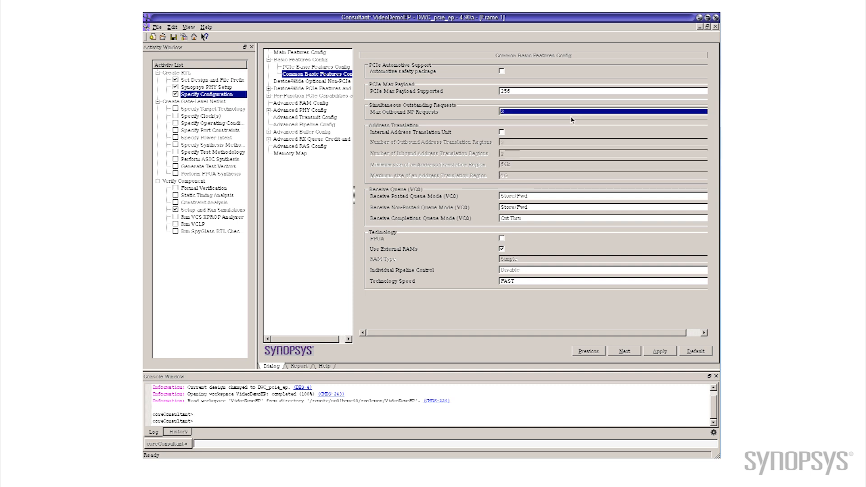
mouse_move(538, 121)
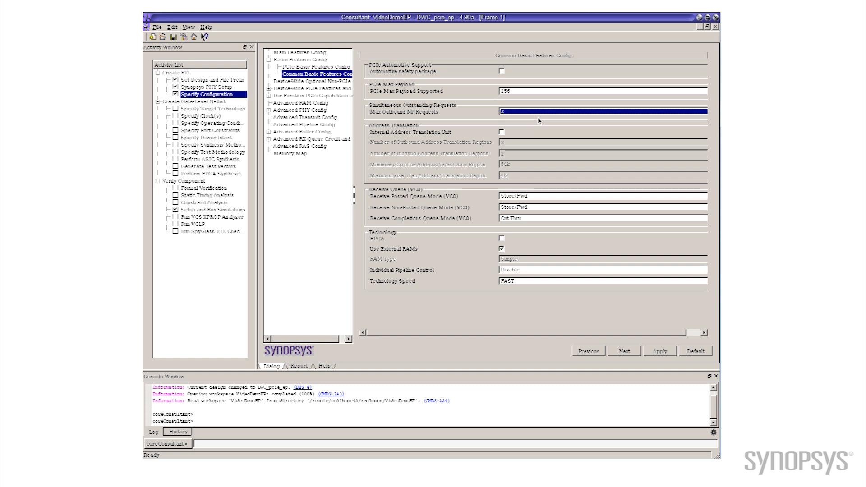
mouse_move(640, 312)
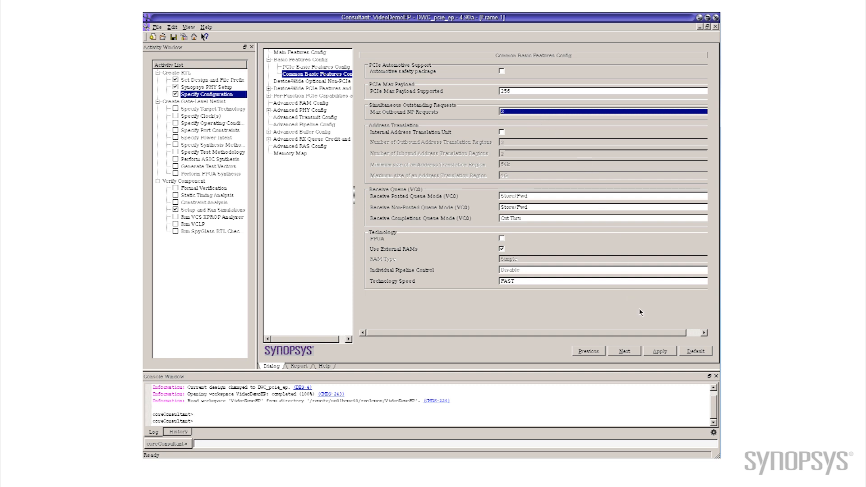
mouse_move(662, 353)
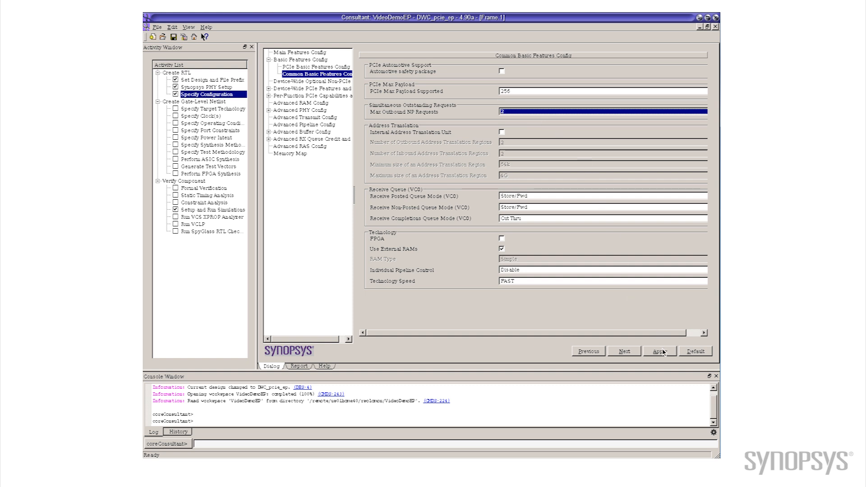
Step: Apply the 2-request configuration to run Specify Configuration
click(659, 350)
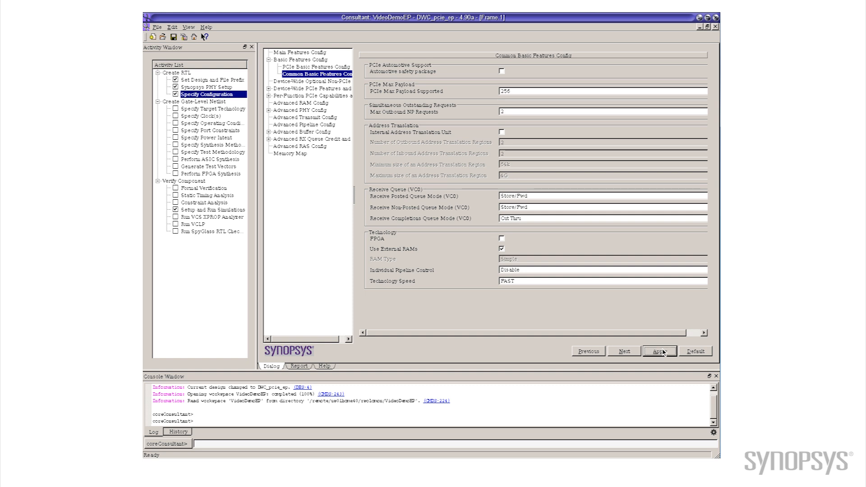
click(659, 350)
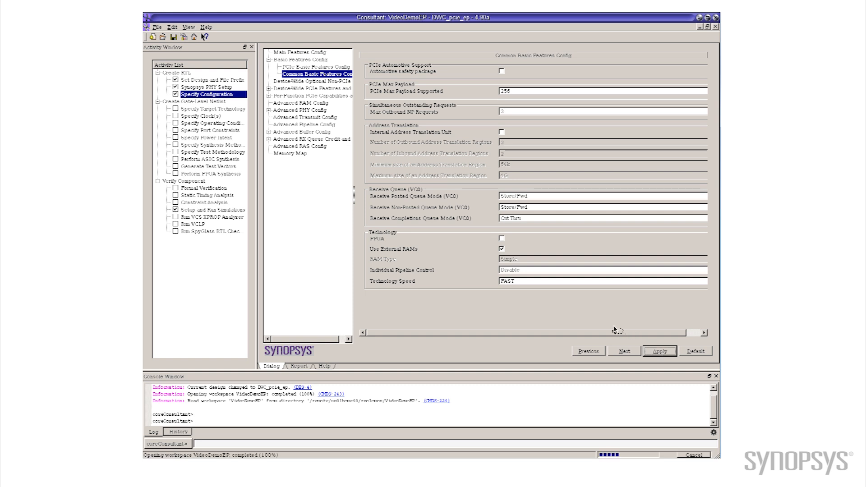
mouse_move(315, 263)
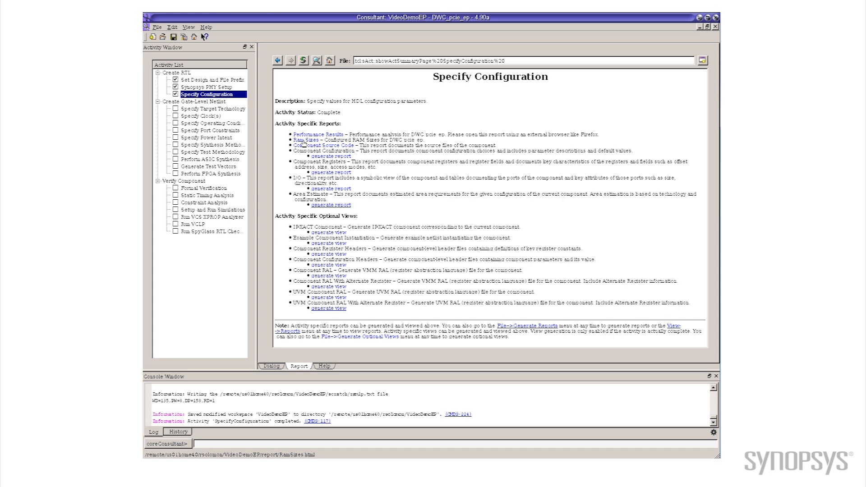
Step: Open the Ram Sizes report for the DWC_pcie_ep 2-request configuration
click(306, 140)
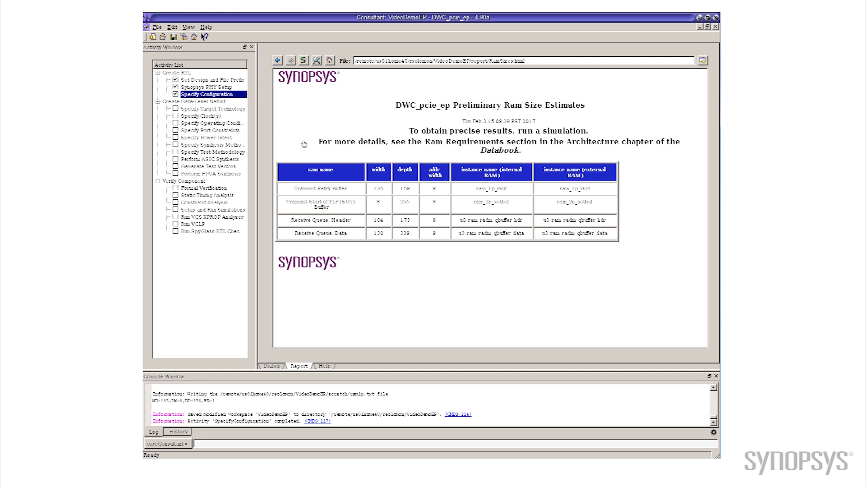
mouse_move(368, 195)
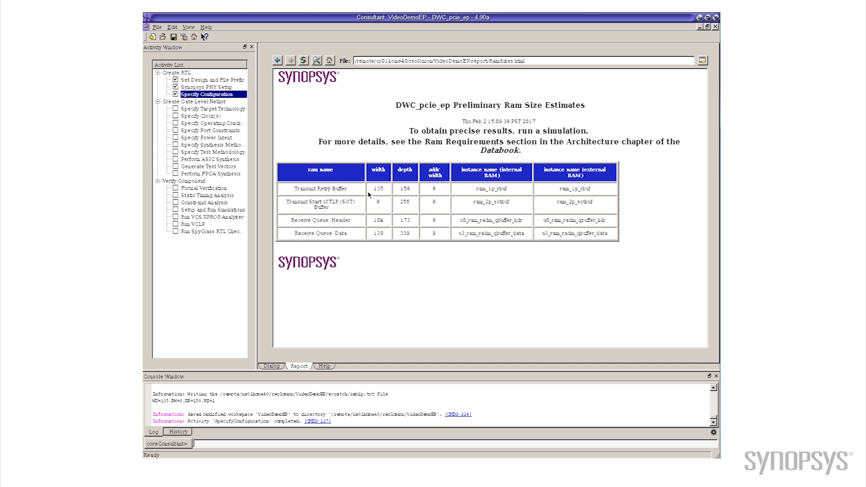
mouse_move(406, 225)
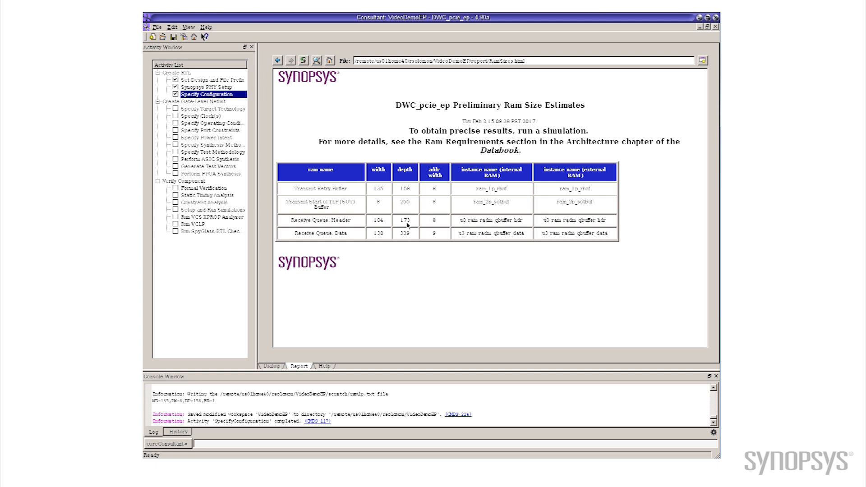
mouse_move(419, 251)
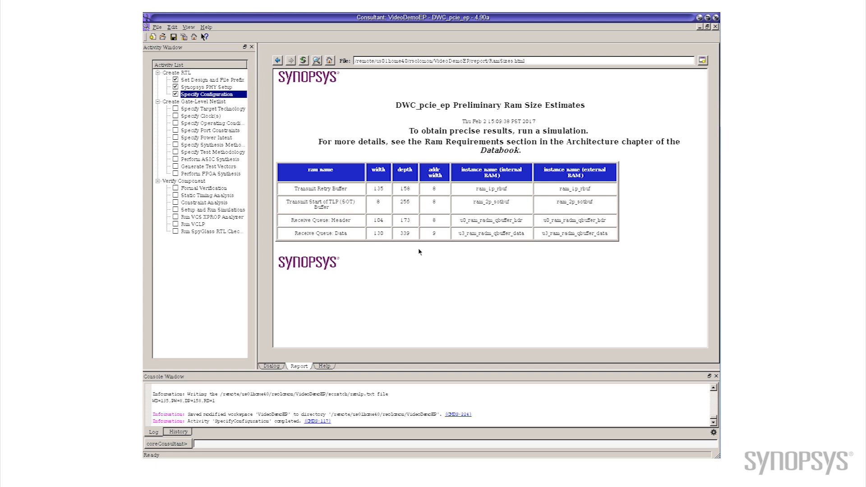
mouse_move(332, 185)
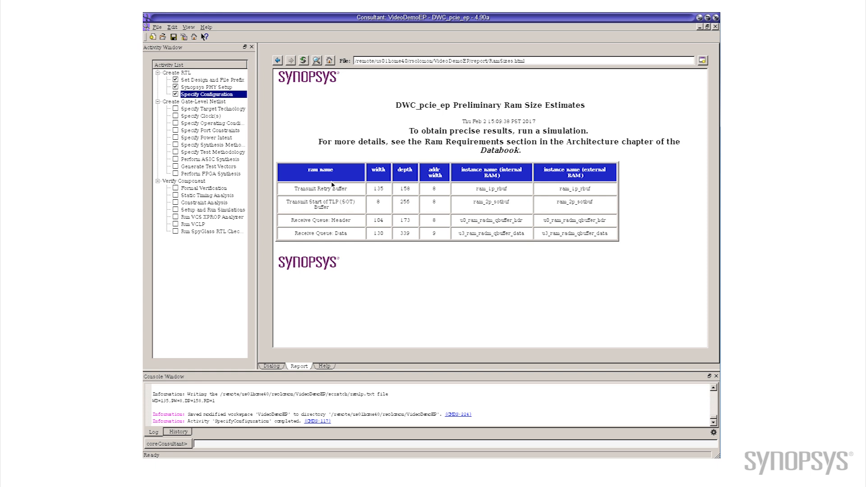
mouse_move(226, 188)
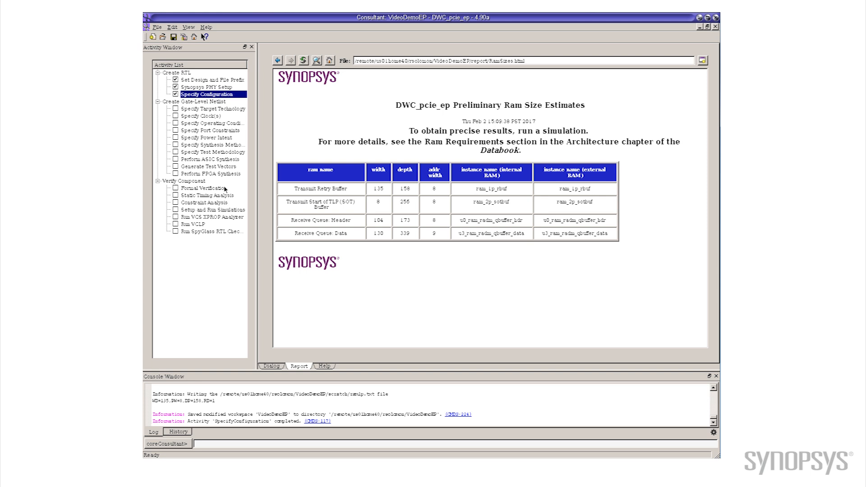
mouse_move(205, 212)
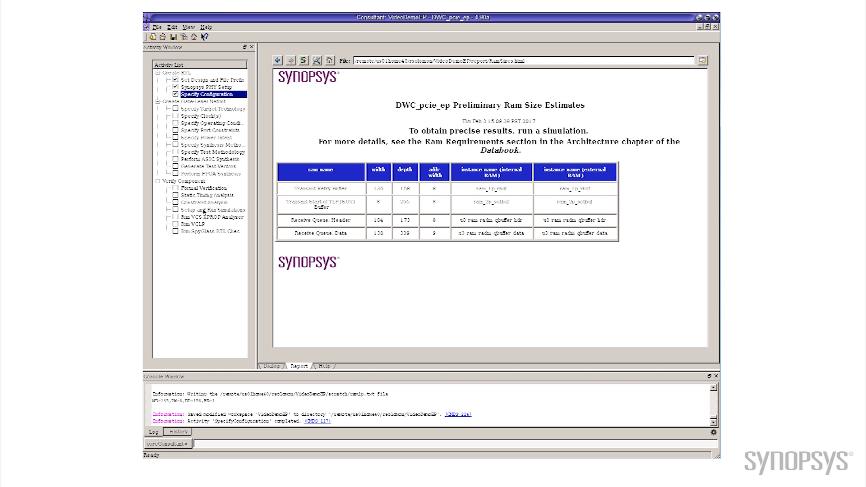
Step: Open Setup and Run Simulations and show its Testbench settings with Performance Tests
click(214, 209)
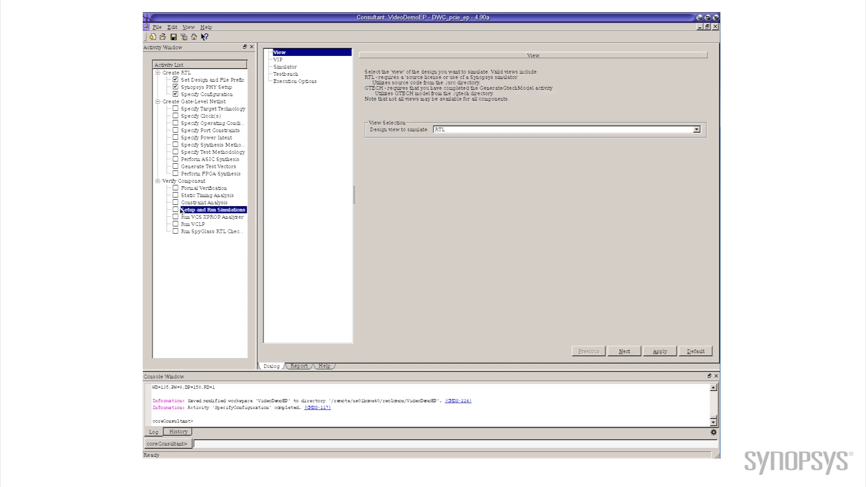
mouse_move(302, 77)
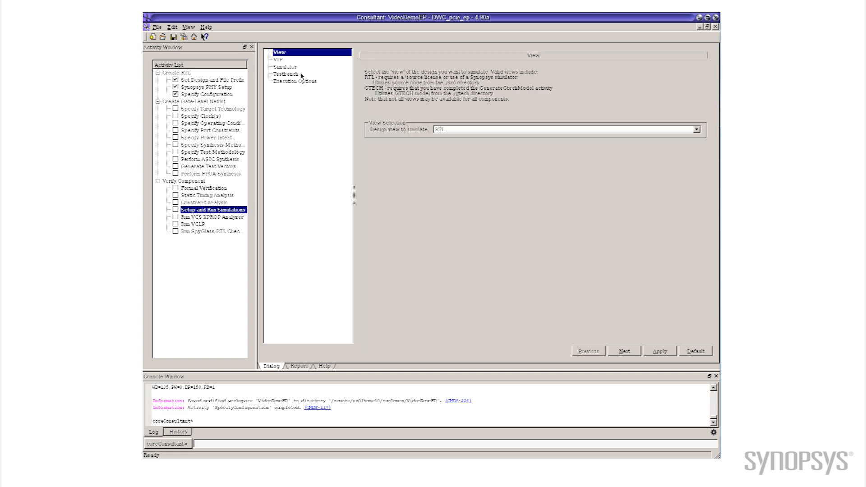
click(285, 74)
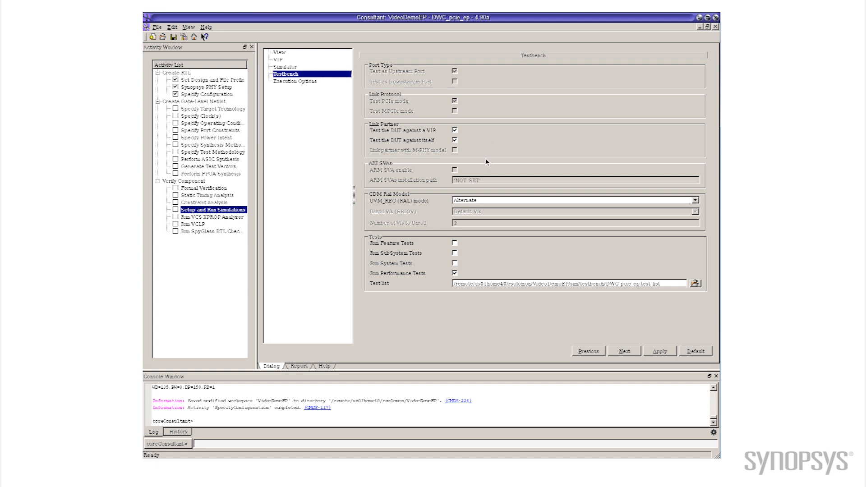
mouse_move(460, 244)
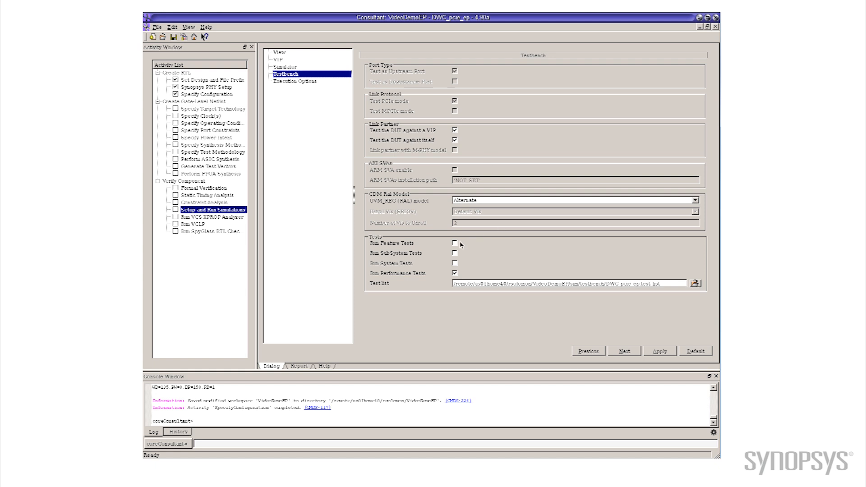
mouse_move(468, 270)
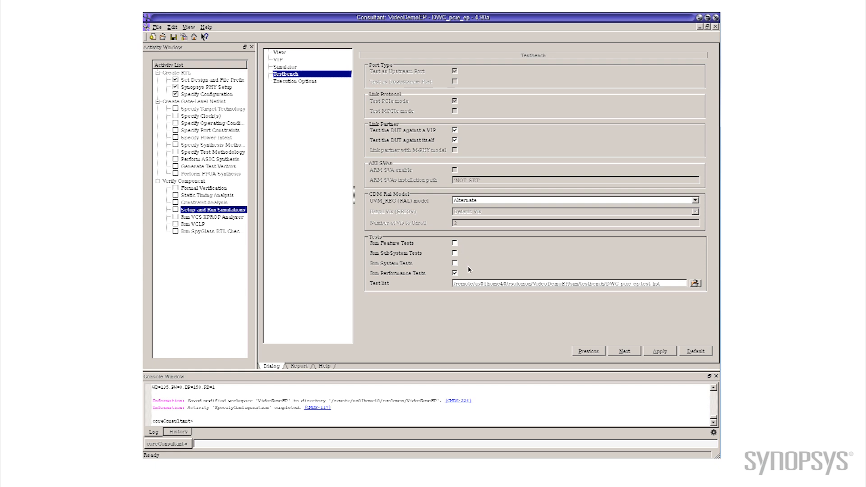
mouse_move(467, 273)
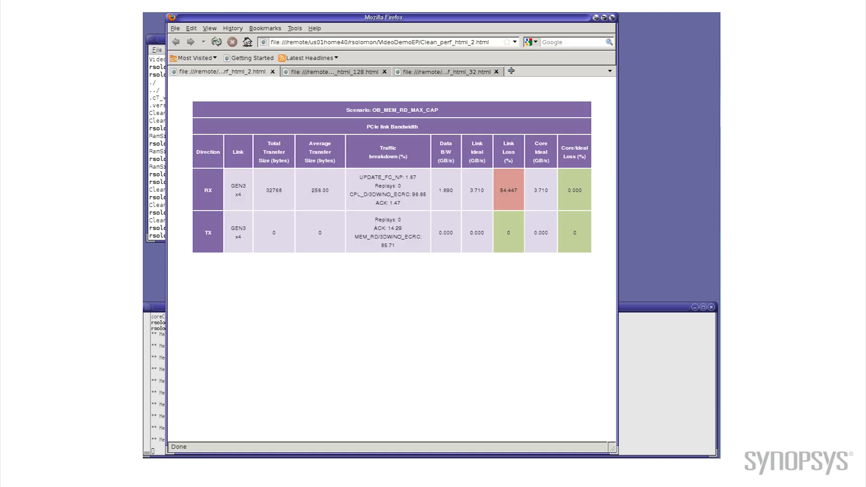
mouse_move(503, 259)
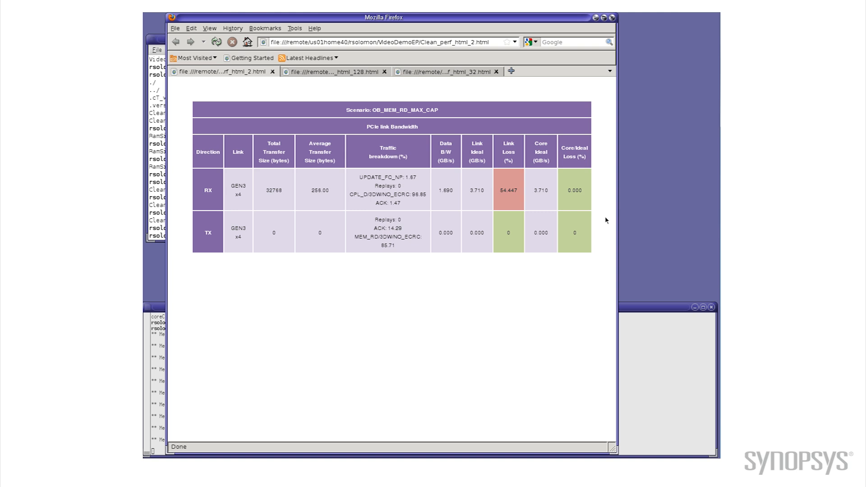
mouse_move(534, 359)
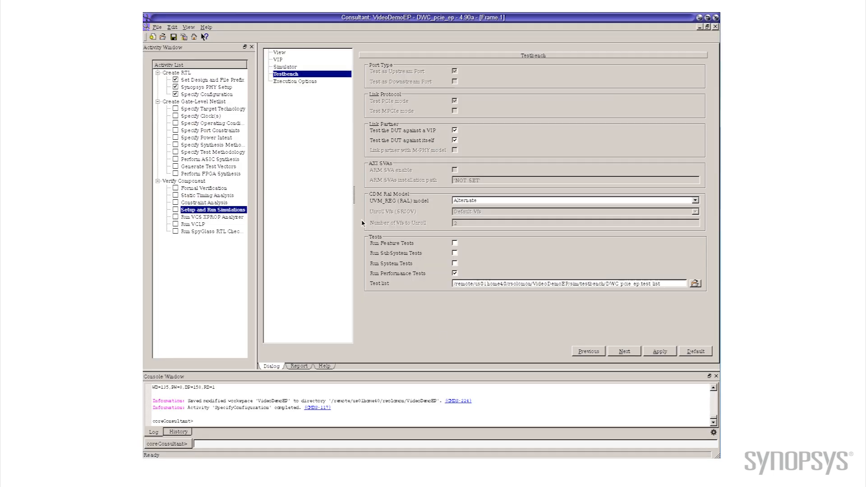
mouse_move(216, 96)
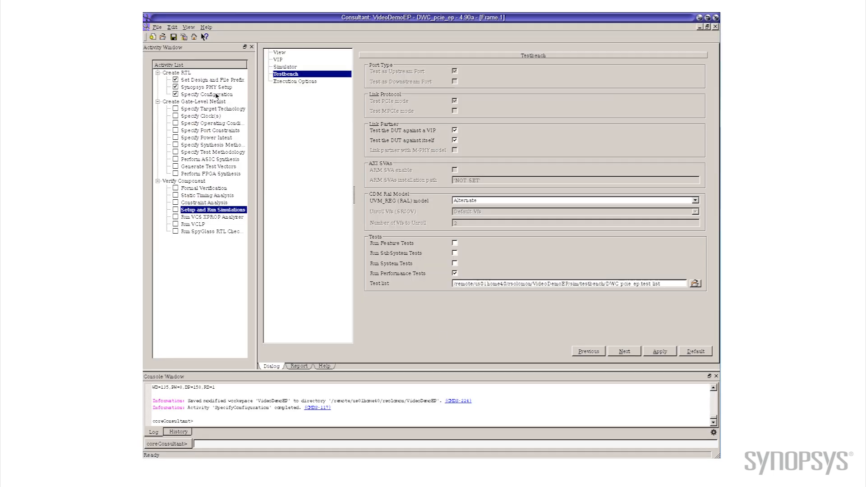
Step: Reopen Specify Configuration, showing Main Features Config with Core Type PCIe EP
click(207, 94)
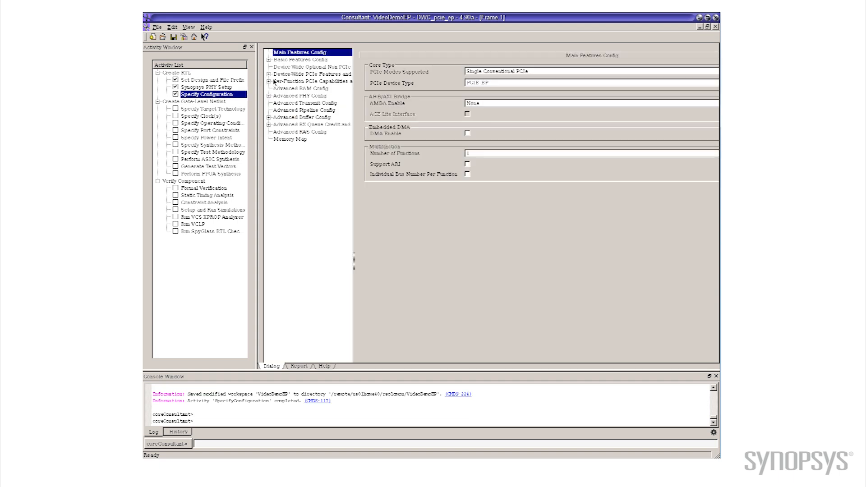
Step: Set Max Outbound NP Requests to 128 in Common Basic Features Config and apply
click(269, 59)
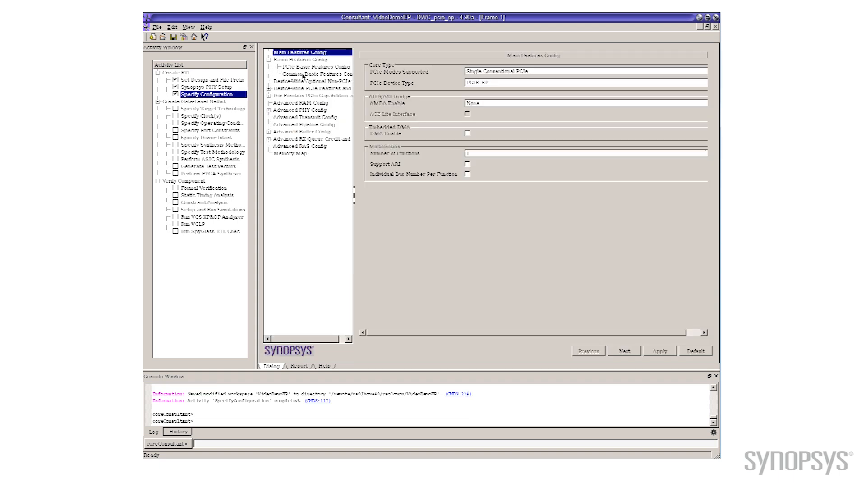
click(317, 74)
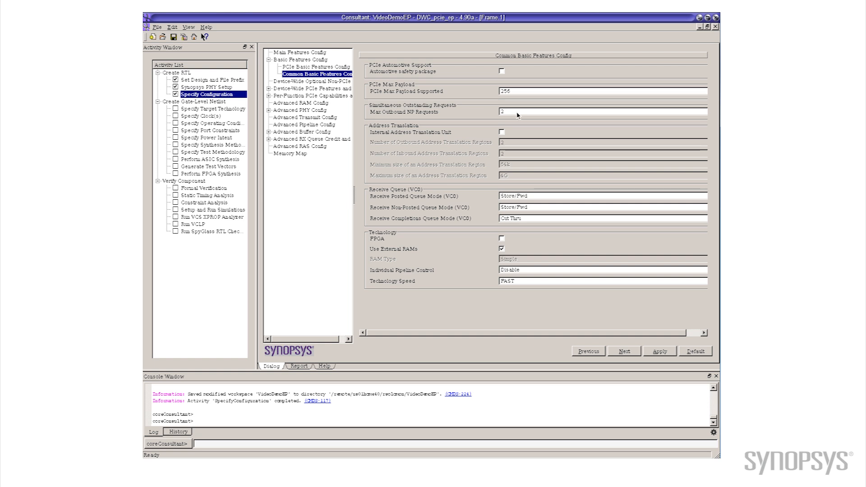
click(602, 112)
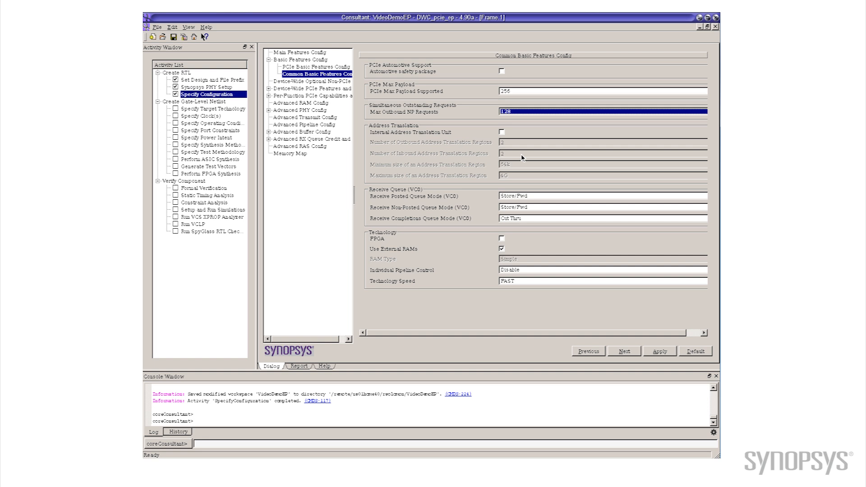
mouse_move(663, 352)
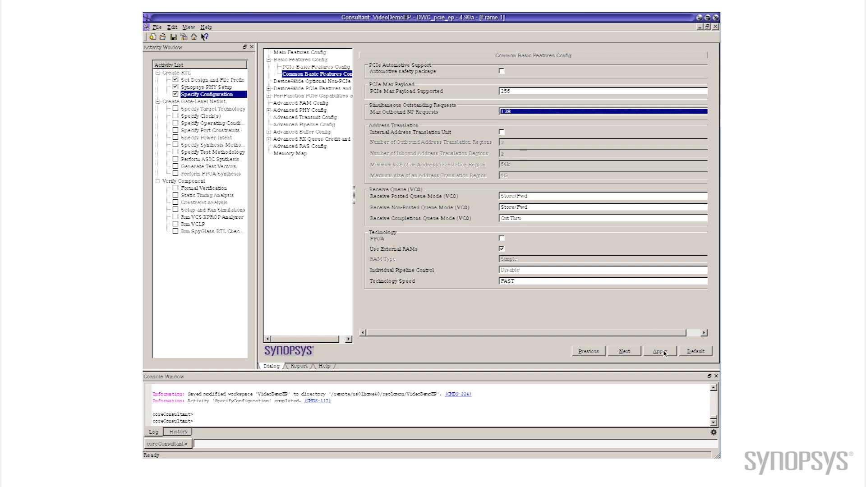
click(659, 351)
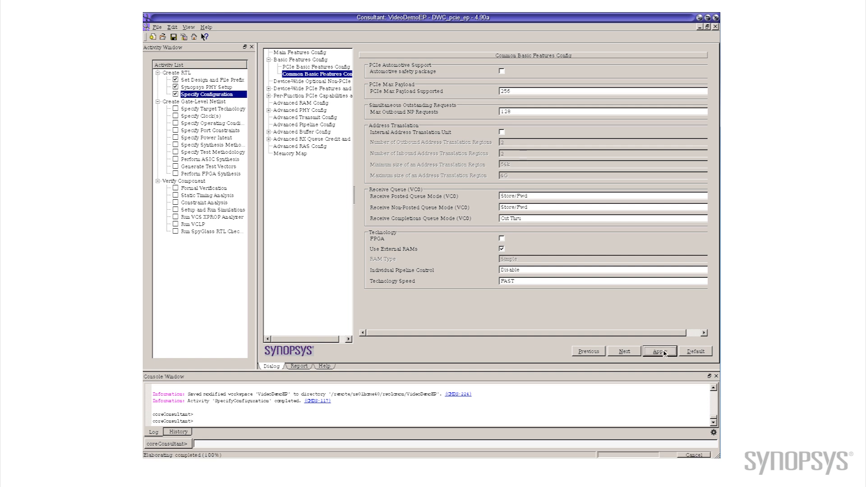
click(660, 351)
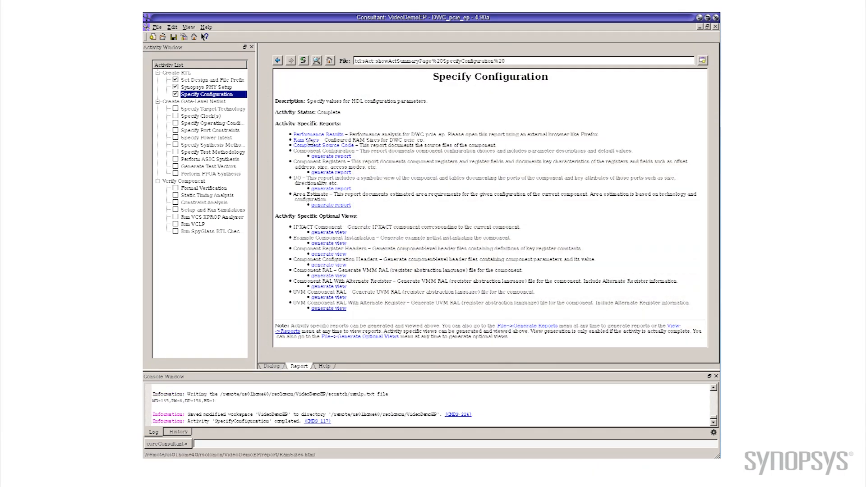
Step: Open the Ram Sizes report for the DWC_pcie_ep 128-request configuration
click(308, 140)
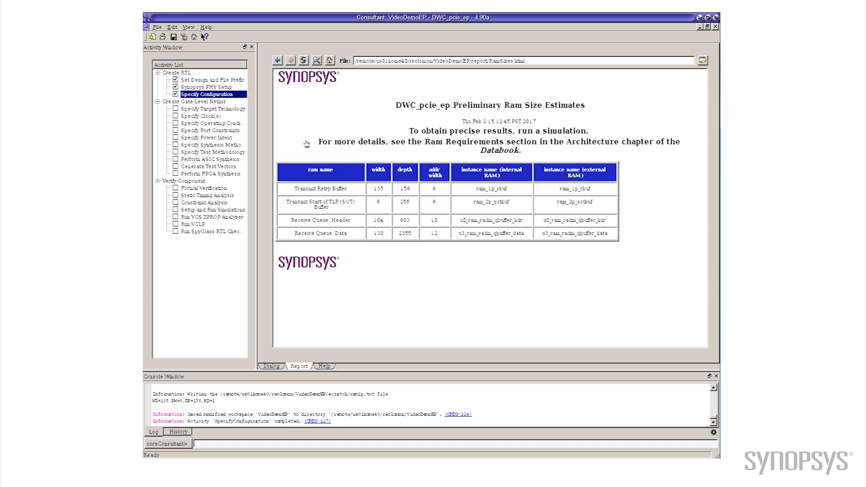
mouse_move(419, 219)
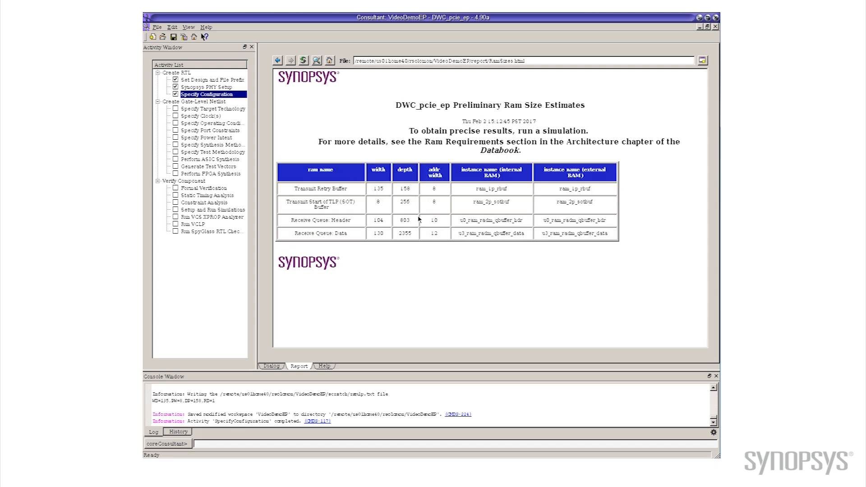
mouse_move(413, 222)
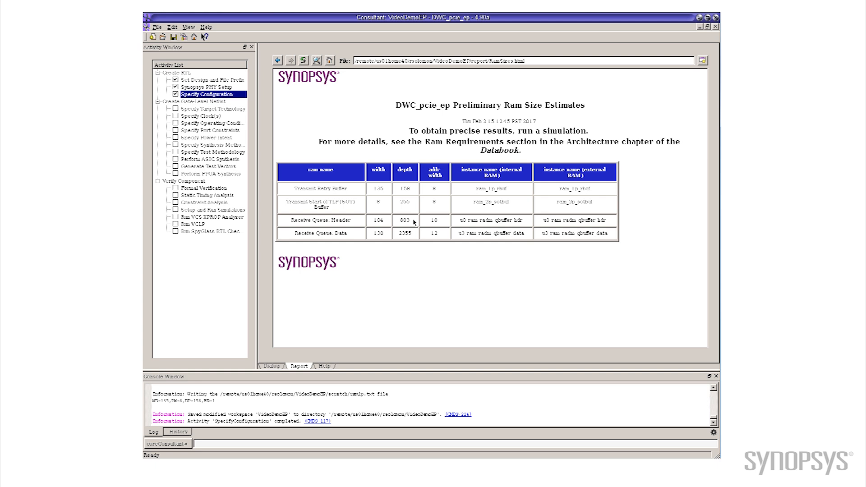
mouse_move(447, 285)
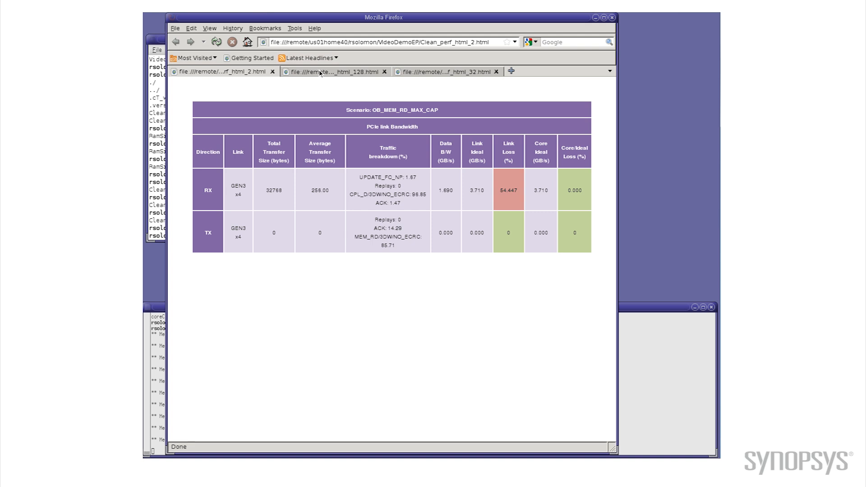
Step: Switch to the Clean_perf_html_128 report showing 2.938 percent RX link loss
click(335, 72)
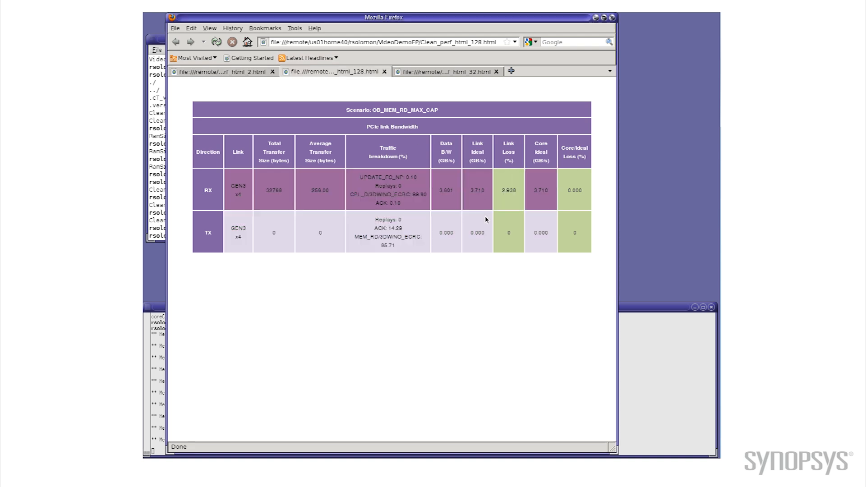
mouse_move(487, 282)
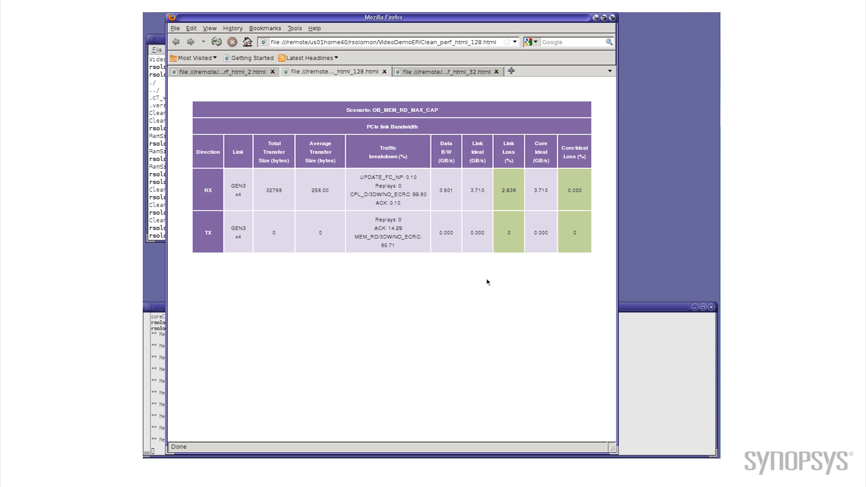
mouse_move(478, 152)
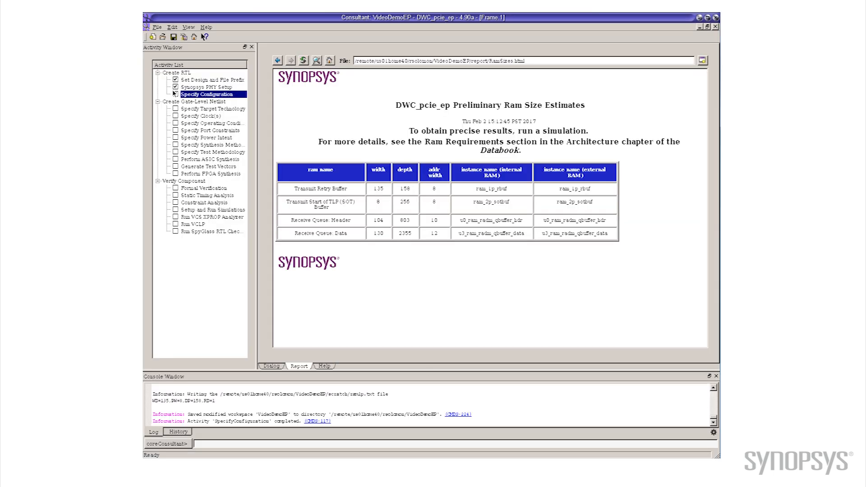
Step: Set Max Outbound NP Requests to 32 in Common Basic Features Config and apply
click(175, 93)
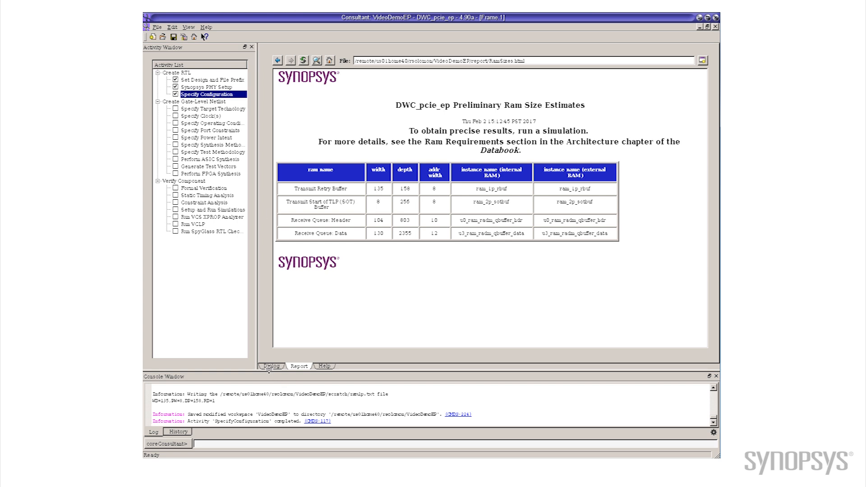
click(271, 366)
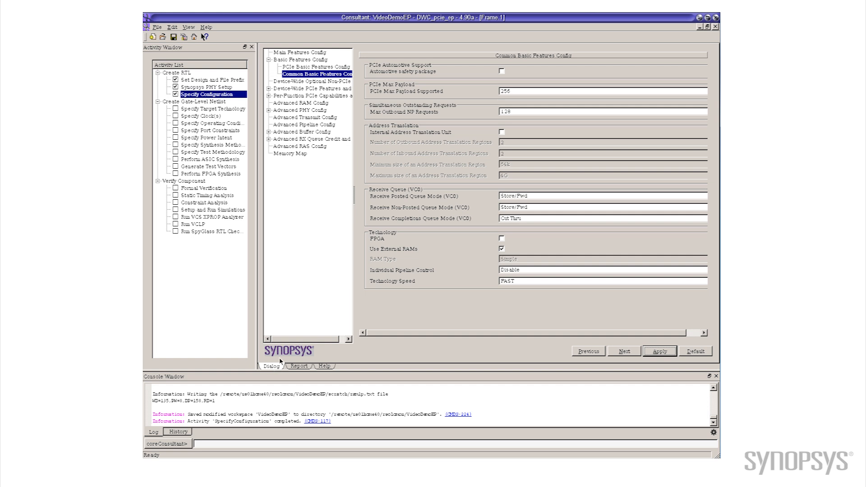
click(605, 111)
text(32)
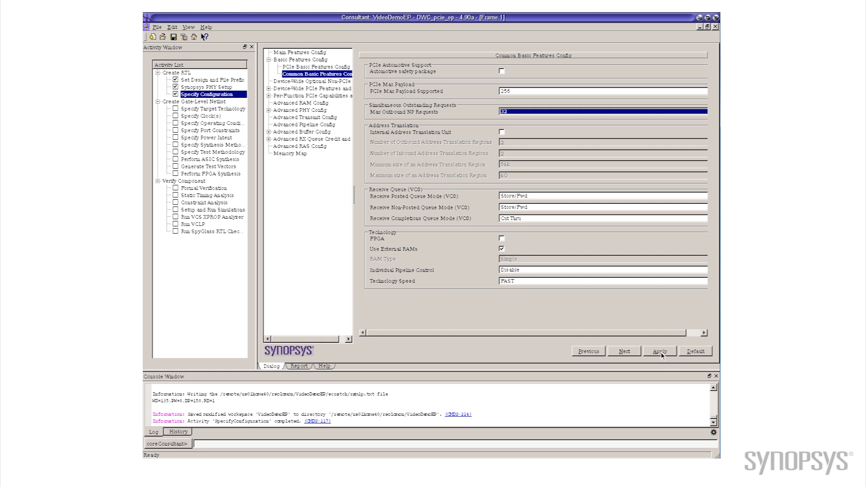
click(659, 351)
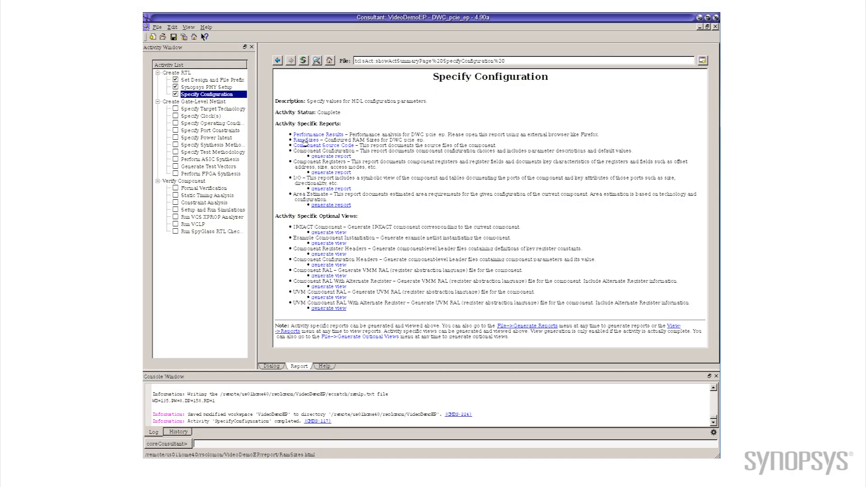
Step: Open the Ram Sizes report, where receive queue depths drop to 323 and 819
click(310, 139)
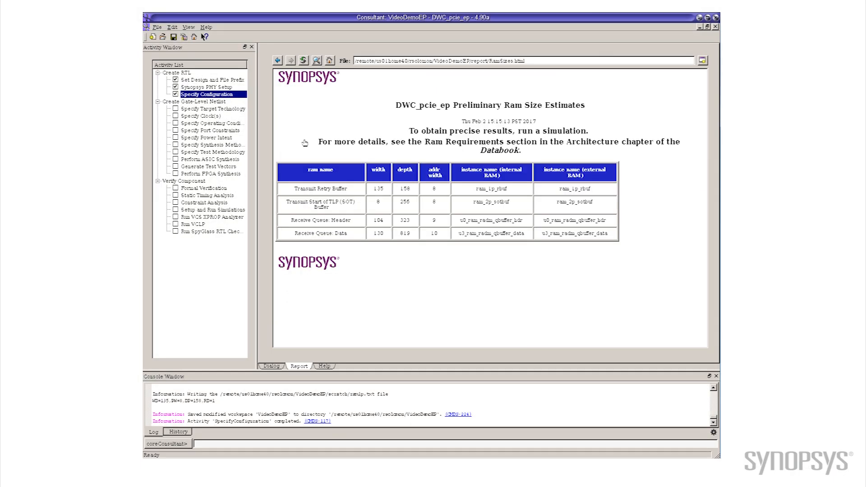
mouse_move(409, 226)
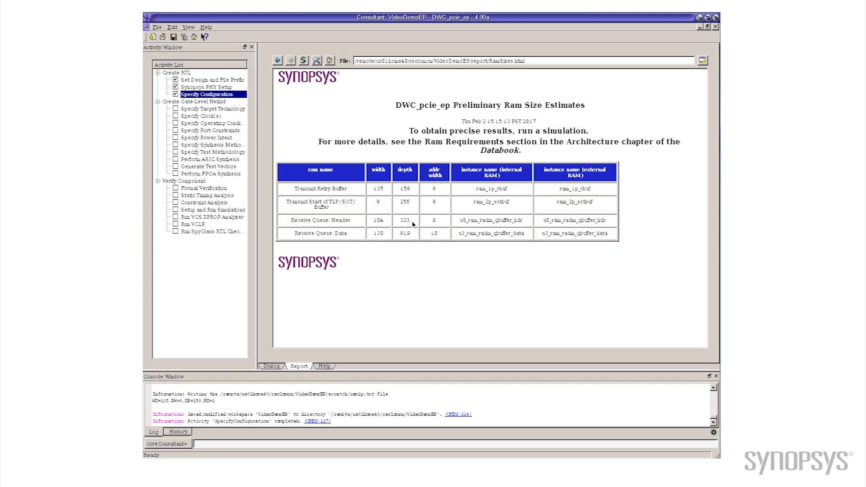
mouse_move(411, 236)
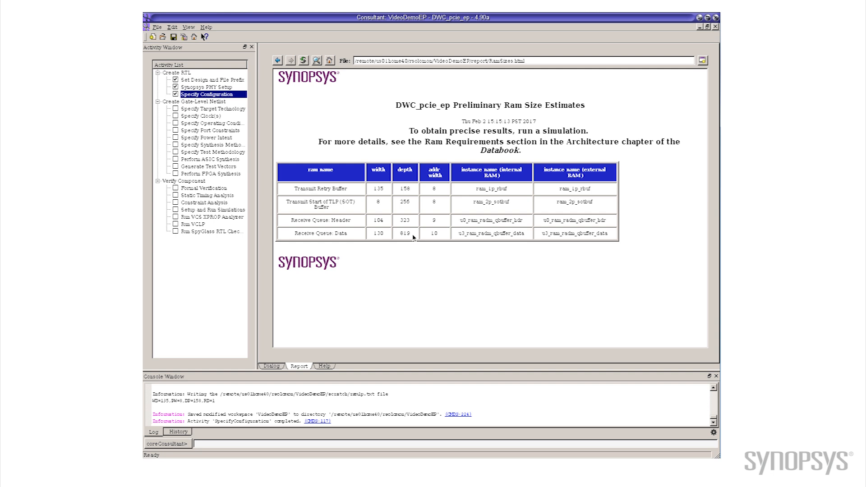
mouse_move(514, 404)
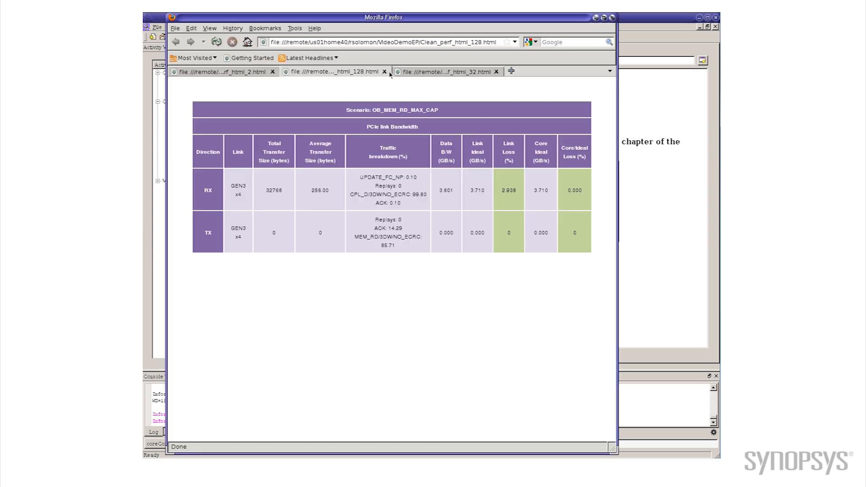
Step: Show the Clean_perf_html_32 report, where RX link loss is 4.259 percent
click(444, 71)
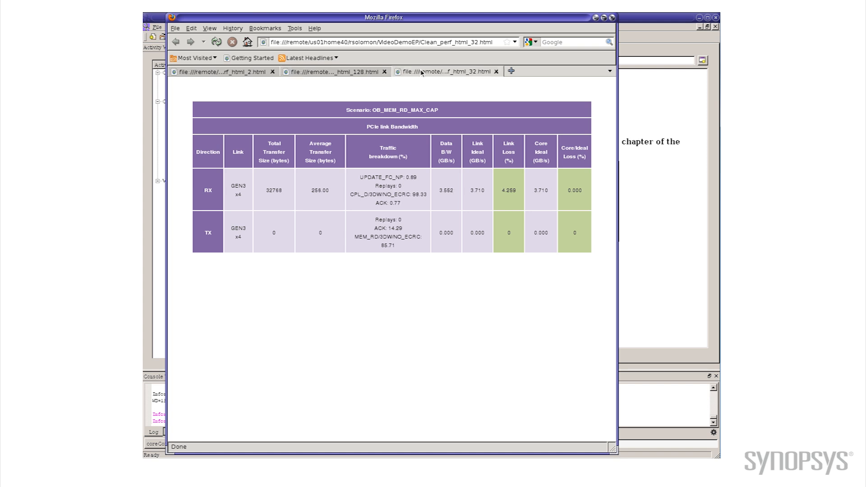
mouse_move(473, 177)
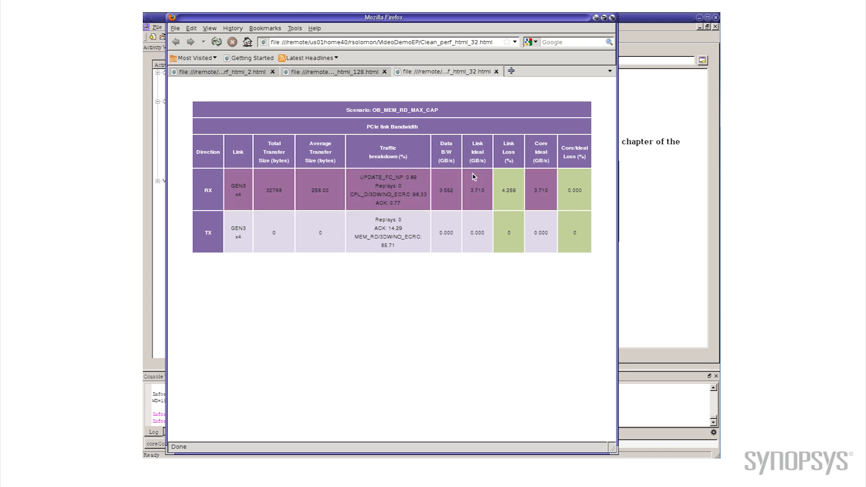
mouse_move(482, 315)
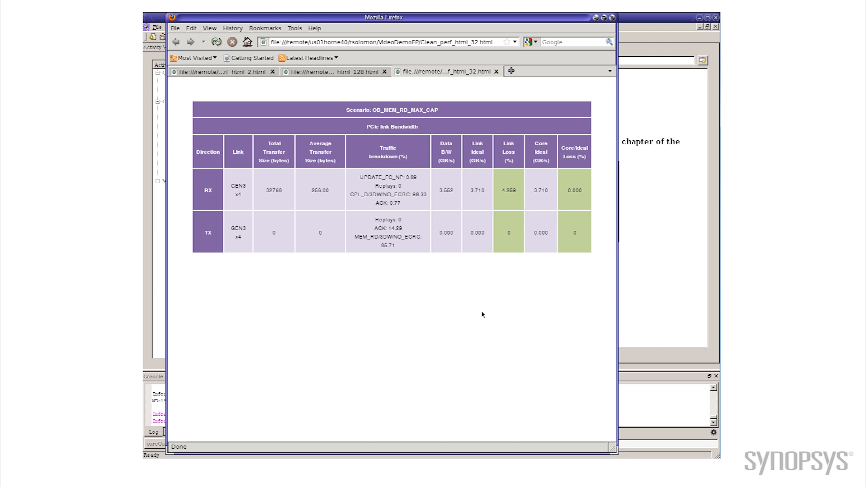